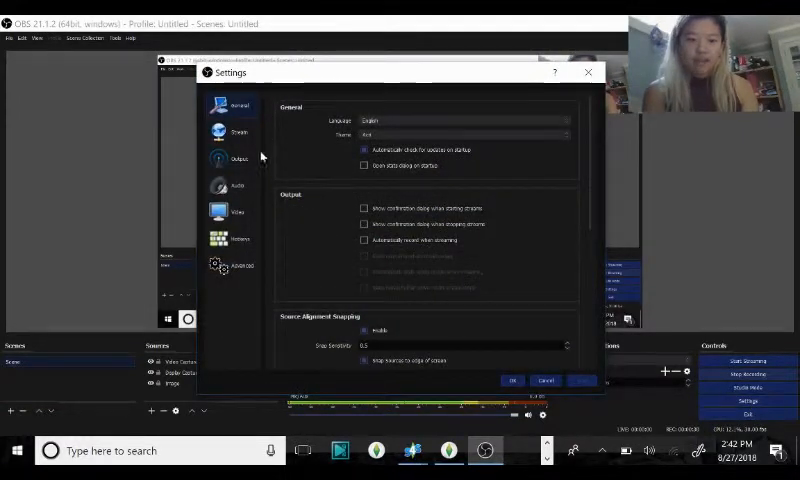
{"action": "mouse_move", "coordinate": [238, 133]}
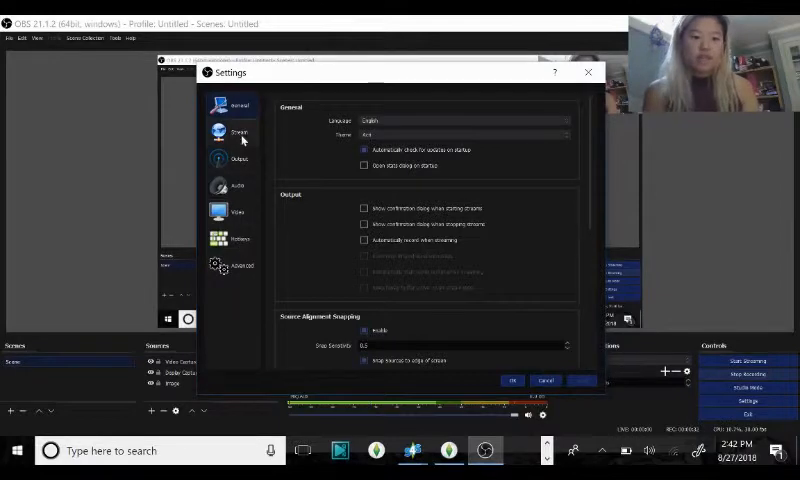
Show the Stream settings: Twitch service, automatic server and a hidden stream key.
{"action": "left_click", "coordinate": [238, 132]}
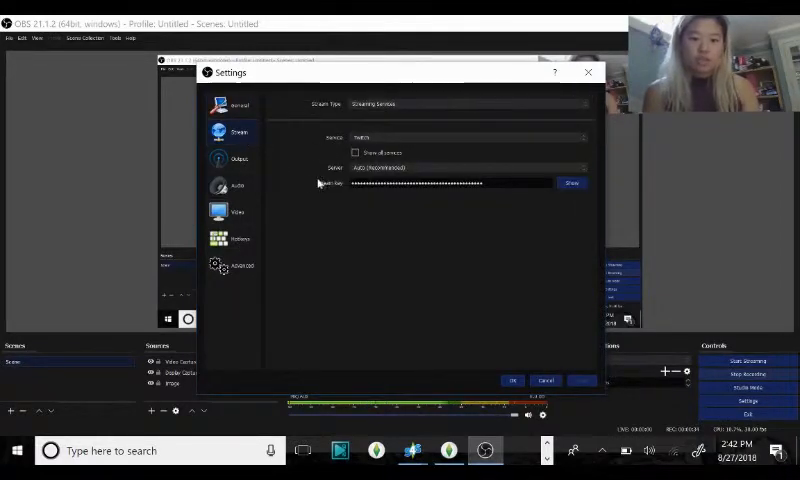
{"action": "mouse_move", "coordinate": [398, 214]}
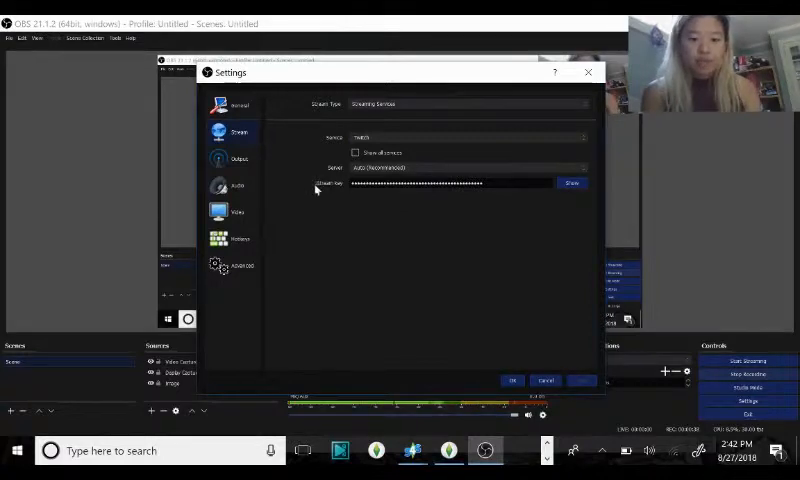
{"action": "mouse_move", "coordinate": [380, 197]}
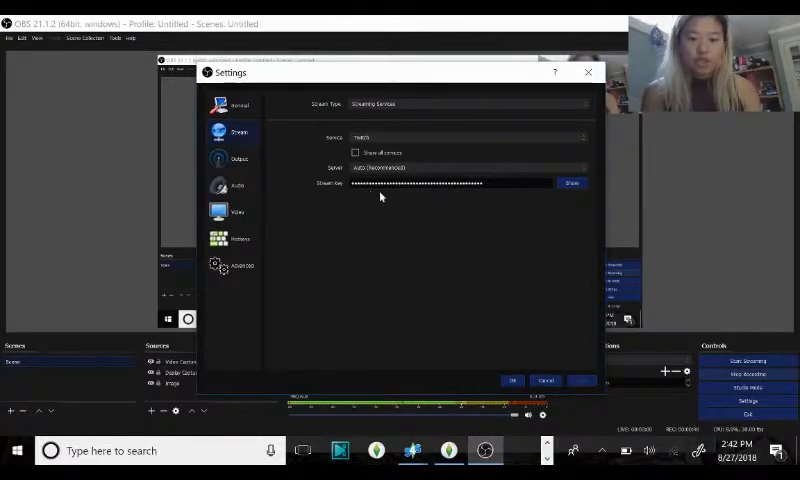
{"action": "mouse_move", "coordinate": [312, 350]}
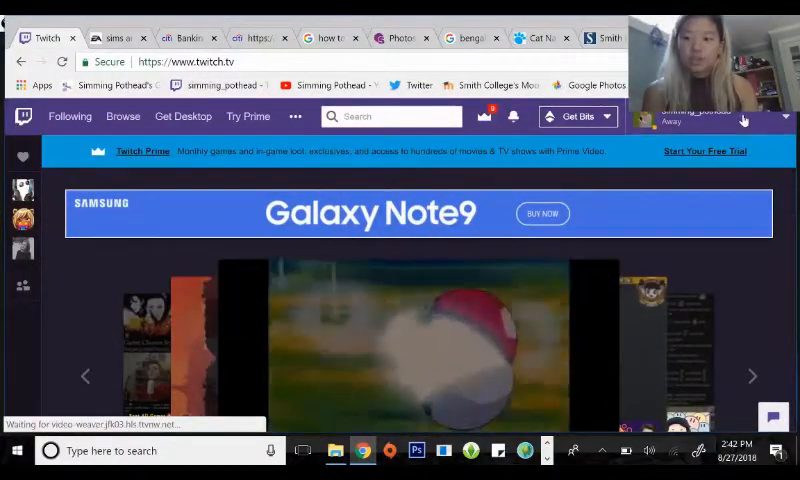
From the Twitch creator dashboard's channel settings, copy the channel's stream key.
{"action": "left_click", "coordinate": [645, 116]}
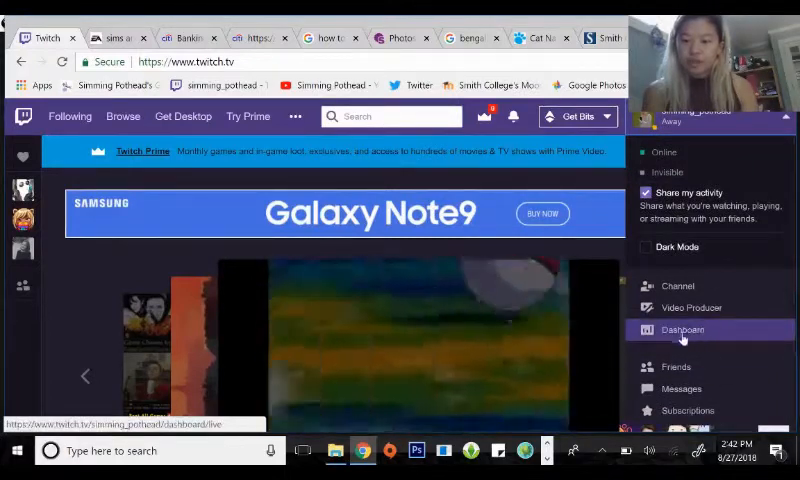
{"action": "left_click", "coordinate": [678, 286]}
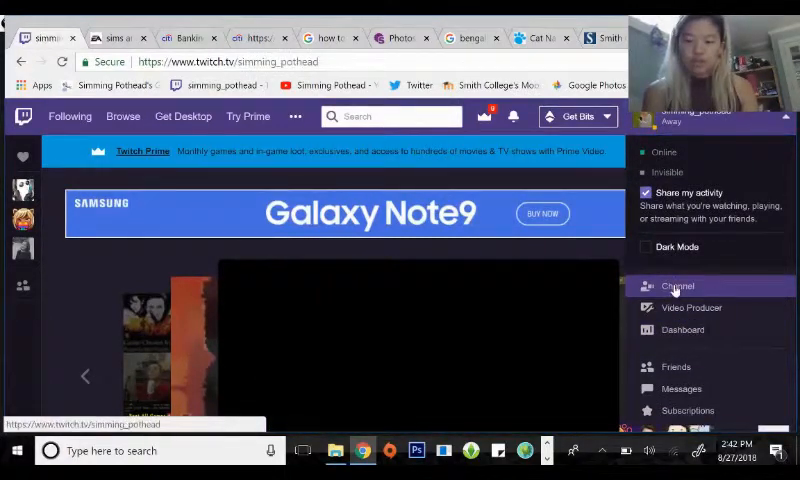
{"action": "left_click", "coordinate": [679, 286]}
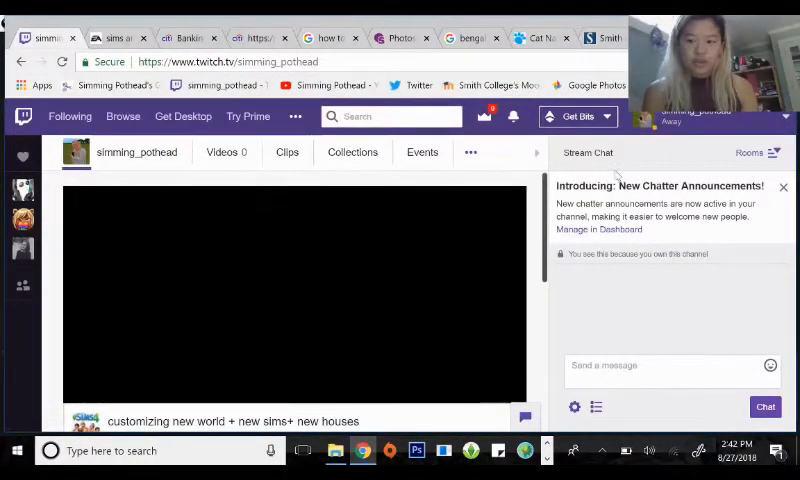
{"action": "left_click", "coordinate": [700, 112]}
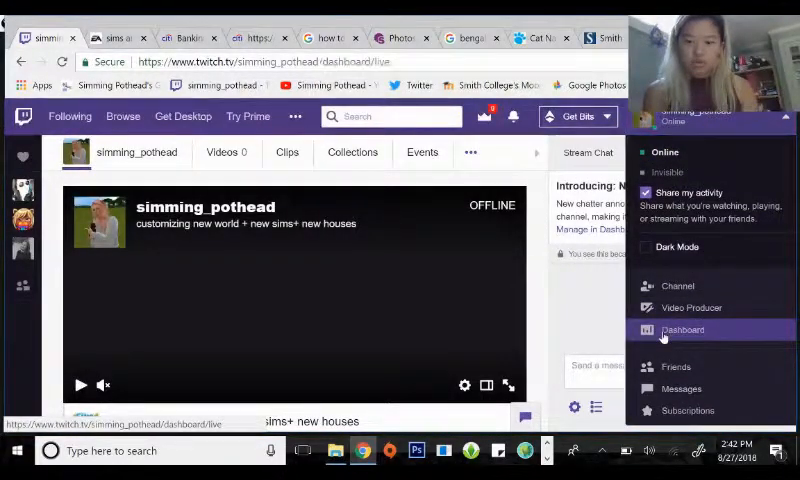
{"action": "left_click", "coordinate": [683, 330]}
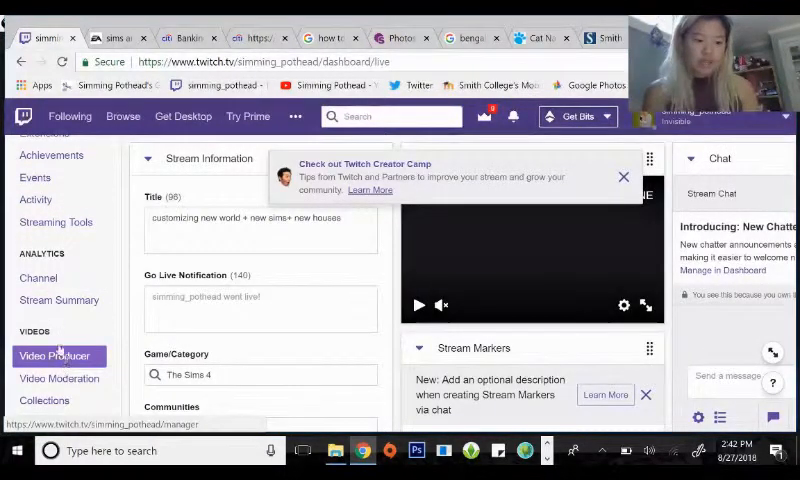
{"action": "scroll", "scroll_direction": "down", "scroll_amount": 3}
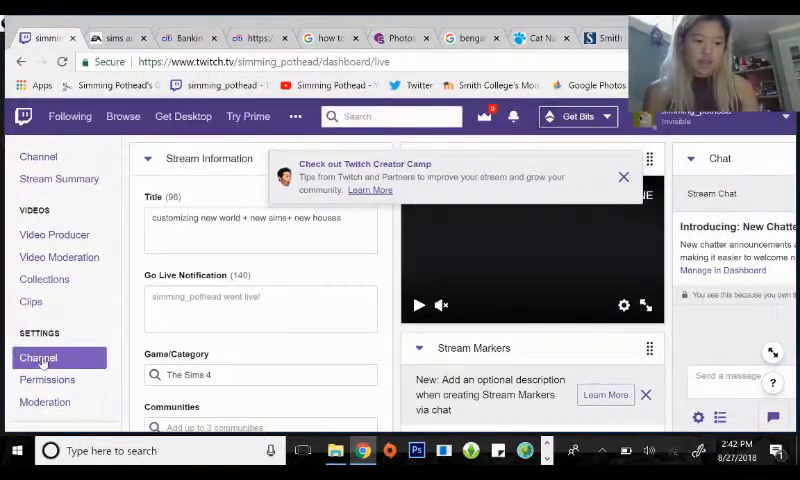
{"action": "left_click", "coordinate": [38, 357]}
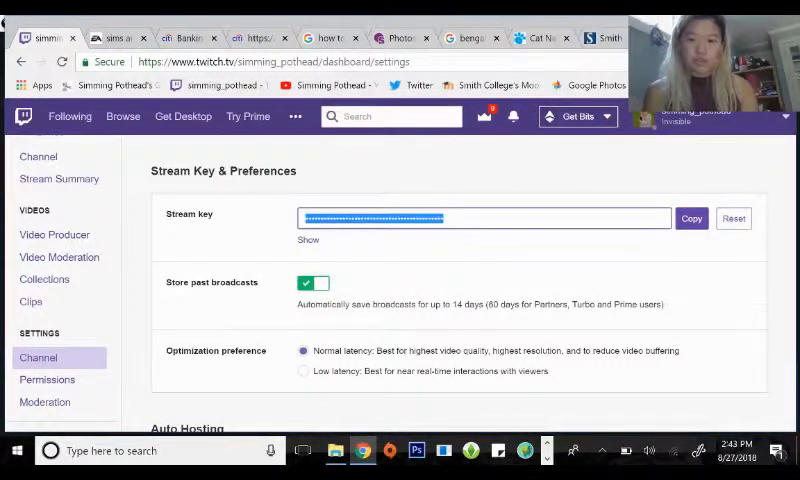
{"action": "left_click", "coordinate": [691, 218]}
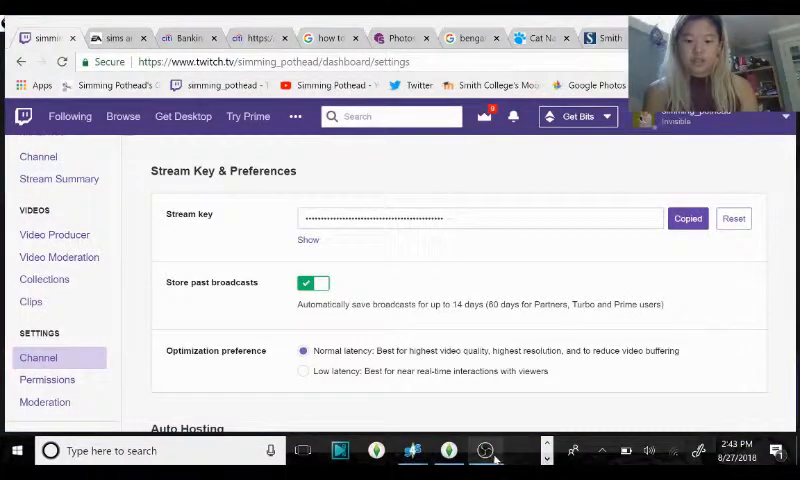
Return to OBS Studio and show the General settings page.
{"action": "left_click", "coordinate": [485, 450]}
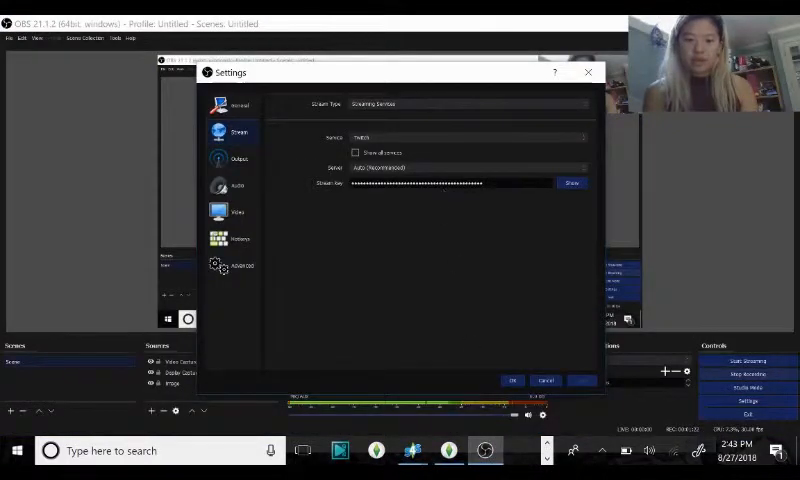
{"action": "mouse_move", "coordinate": [356, 290]}
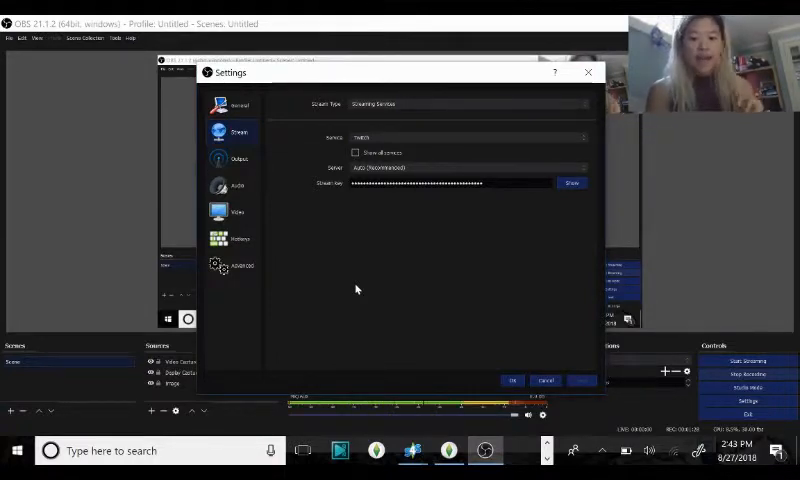
{"action": "mouse_move", "coordinate": [510, 220]}
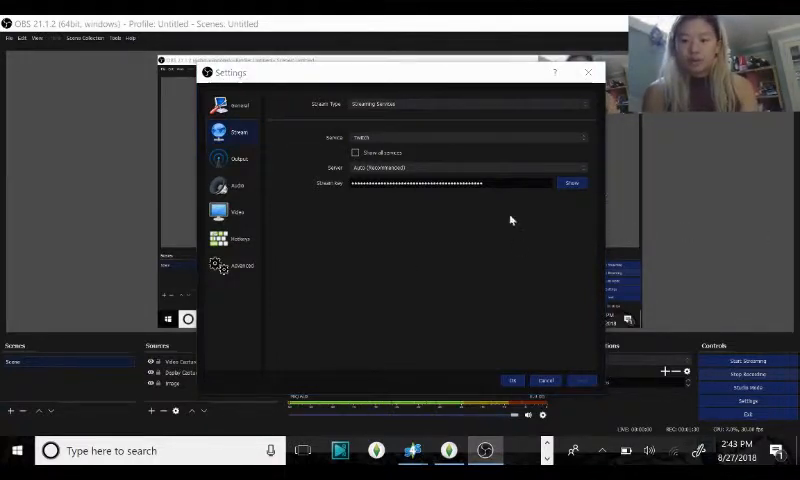
{"action": "left_click", "coordinate": [237, 104]}
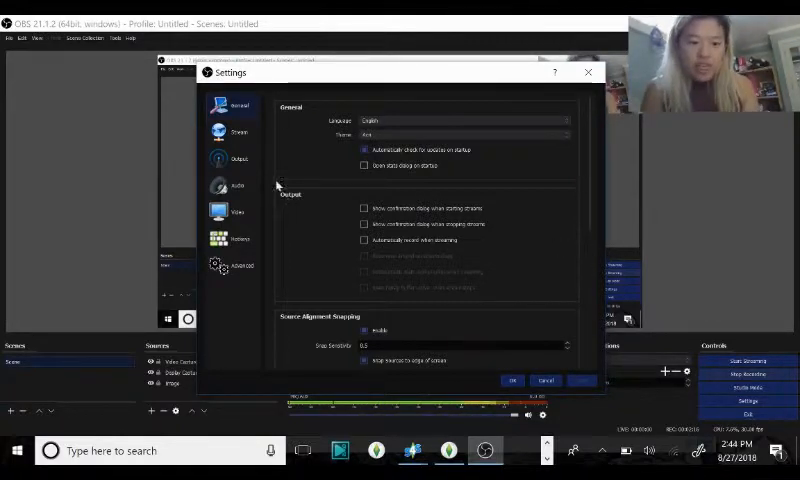
{"action": "left_click", "coordinate": [238, 131]}
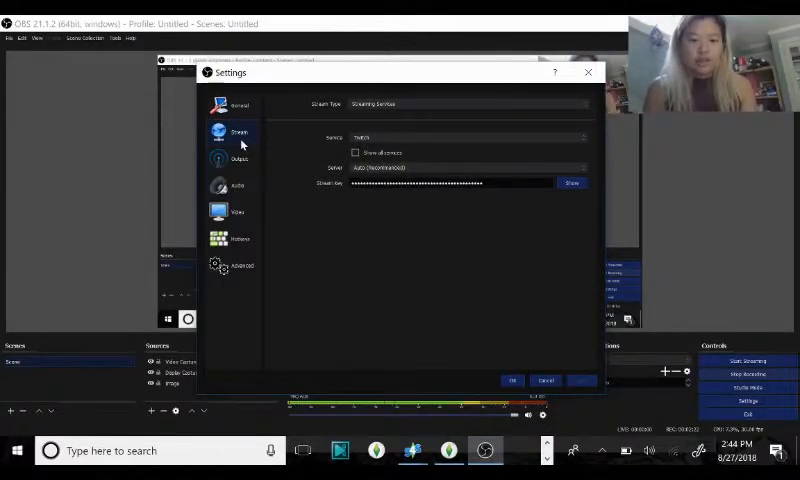
{"action": "left_click", "coordinate": [237, 105]}
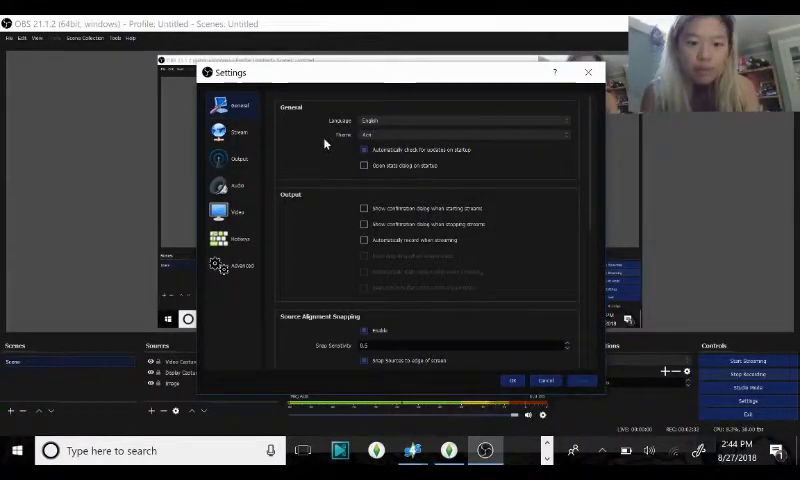
{"action": "mouse_move", "coordinate": [308, 226]}
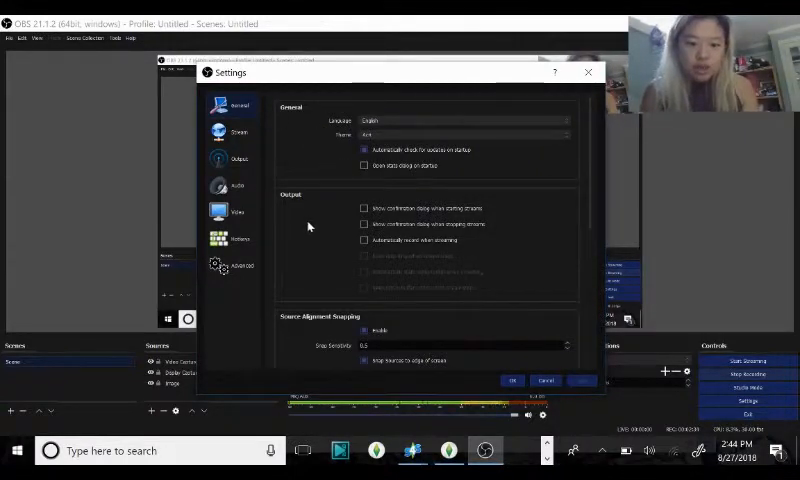
{"action": "scroll", "scroll_direction": "down", "scroll_amount": 3}
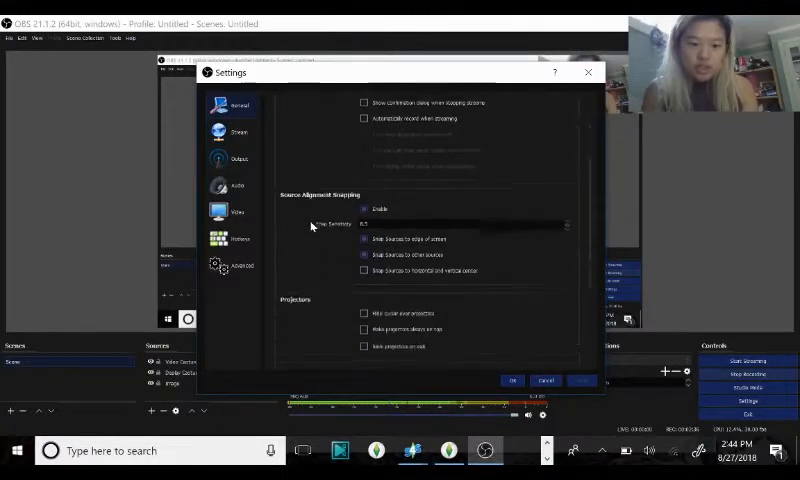
{"action": "scroll", "scroll_direction": "down", "scroll_amount": 3}
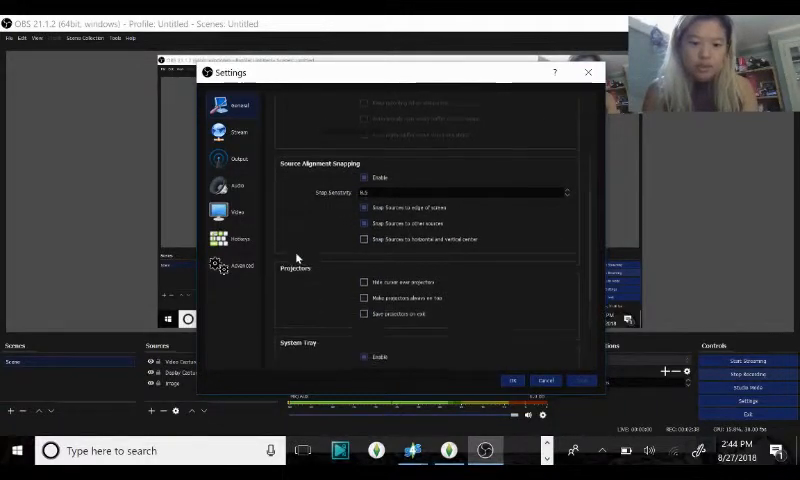
{"action": "scroll", "scroll_direction": "down", "scroll_amount": 3}
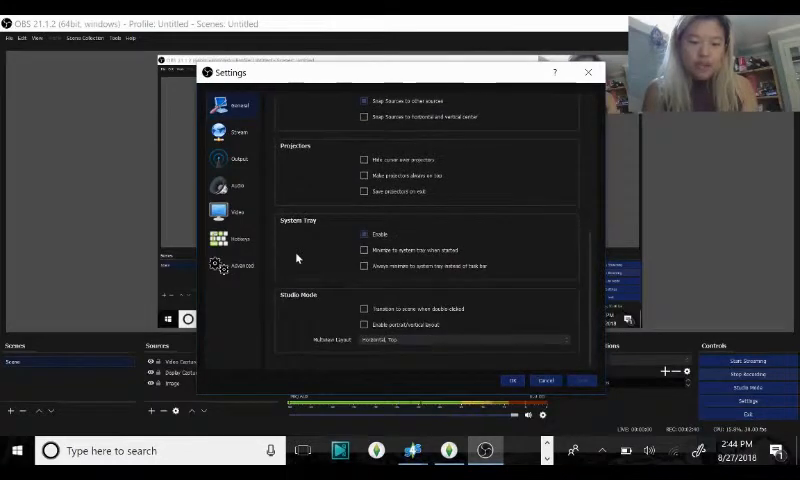
View the Stream settings, then the Output page's bitrate, keyframe and encoder options.
{"action": "left_click", "coordinate": [236, 131]}
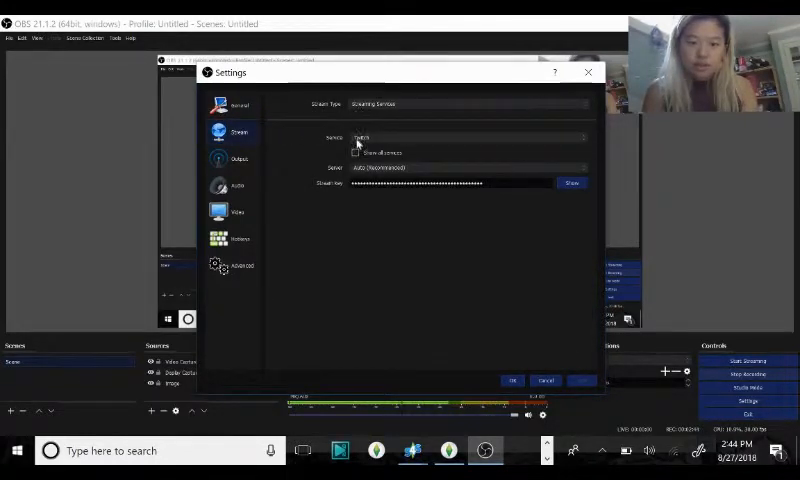
{"action": "mouse_move", "coordinate": [388, 170]}
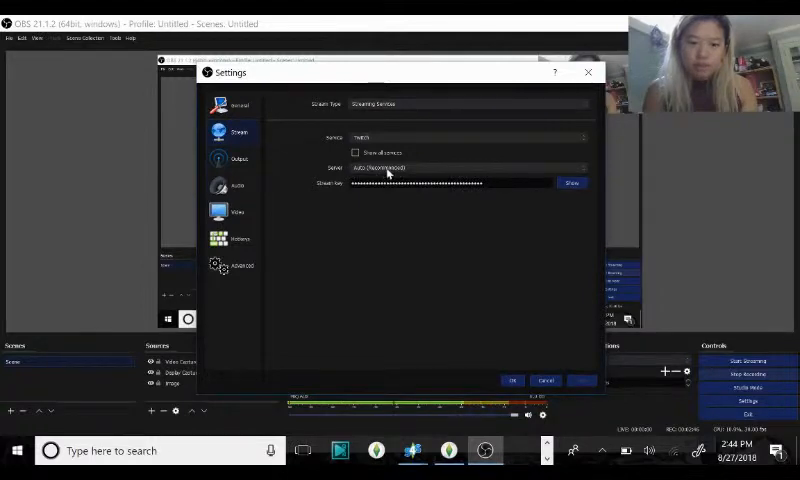
{"action": "left_click", "coordinate": [237, 158]}
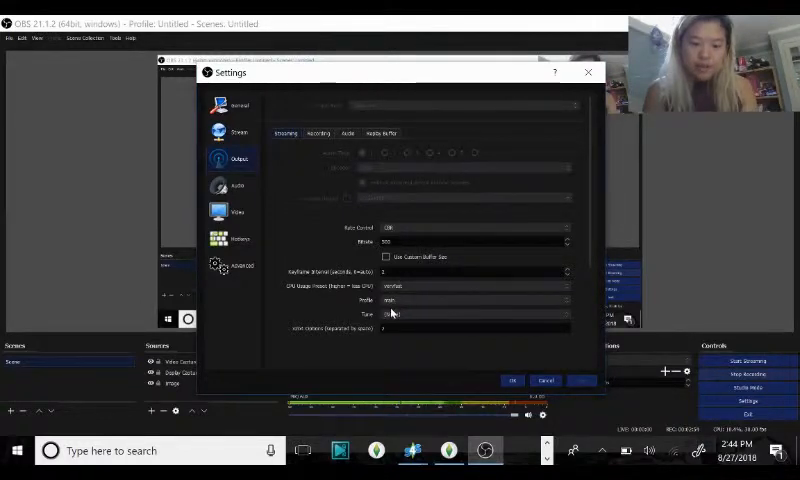
Review the Recording, Audio and Replay Buffer output tabs, then scroll the audio settings.
{"action": "left_click", "coordinate": [316, 133]}
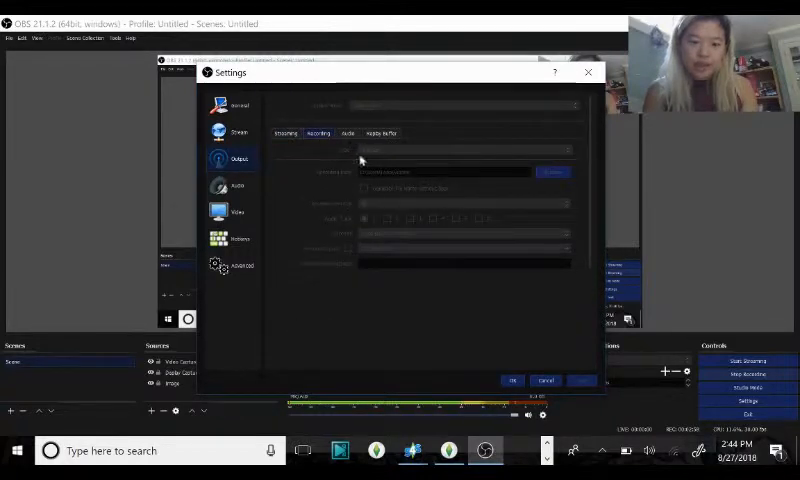
{"action": "left_click", "coordinate": [347, 133]}
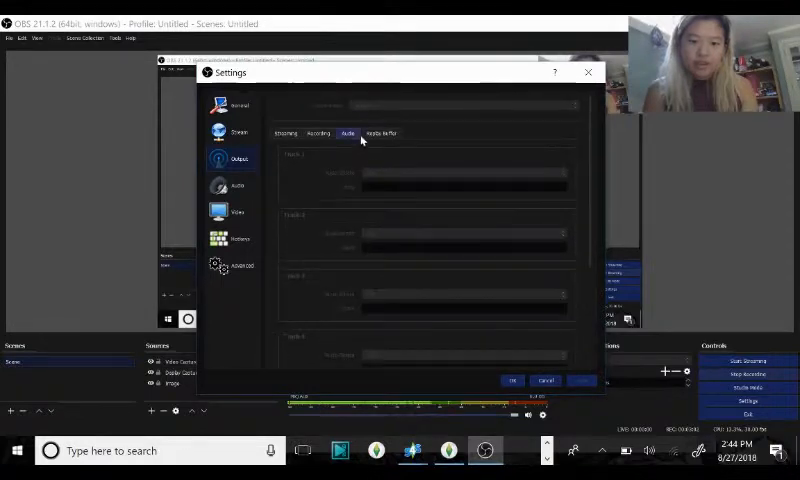
{"action": "left_click", "coordinate": [380, 132]}
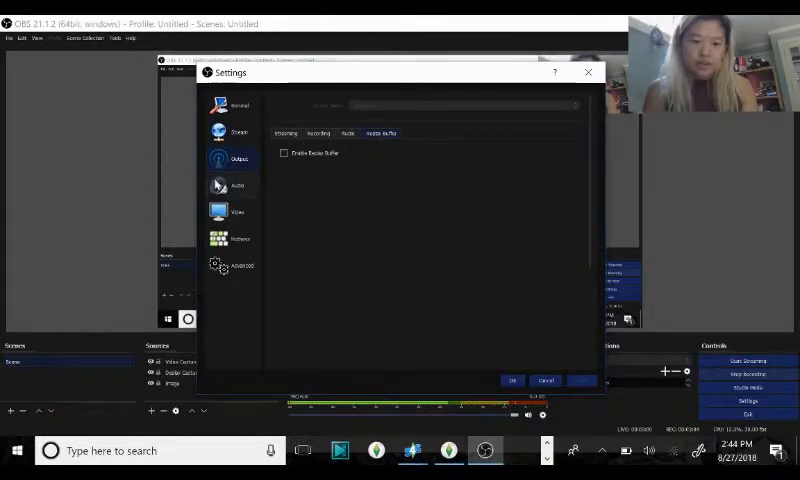
{"action": "left_click", "coordinate": [237, 185]}
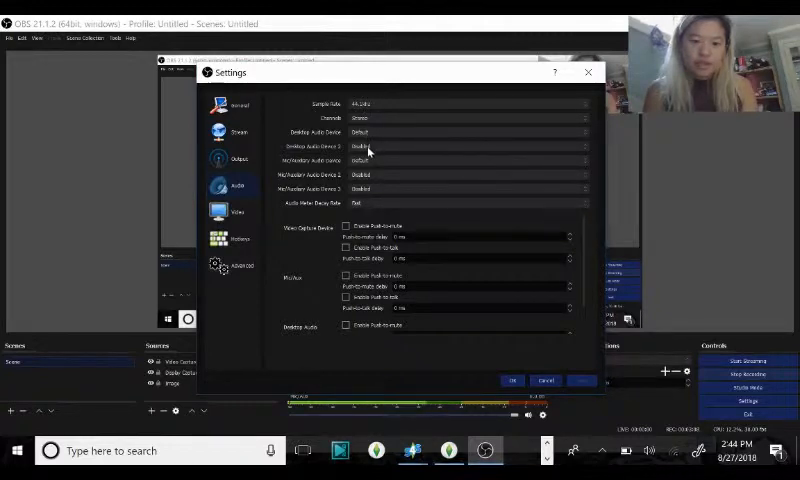
{"action": "scroll", "scroll_direction": "down", "scroll_amount": 3}
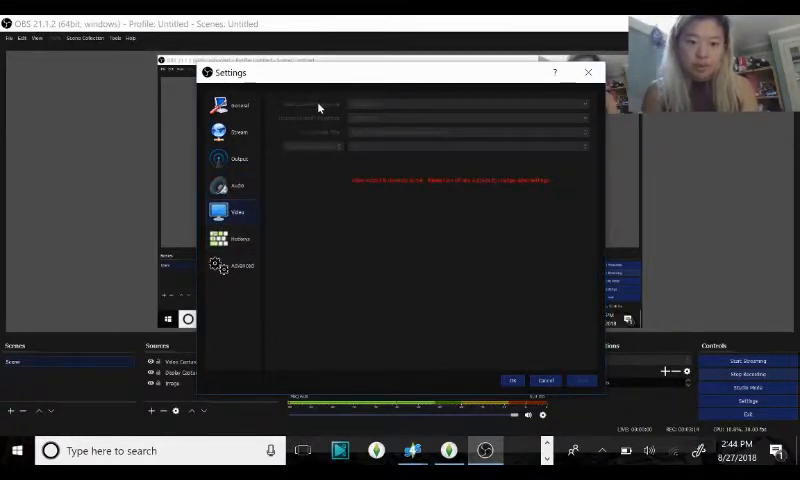
{"action": "mouse_move", "coordinate": [353, 111]}
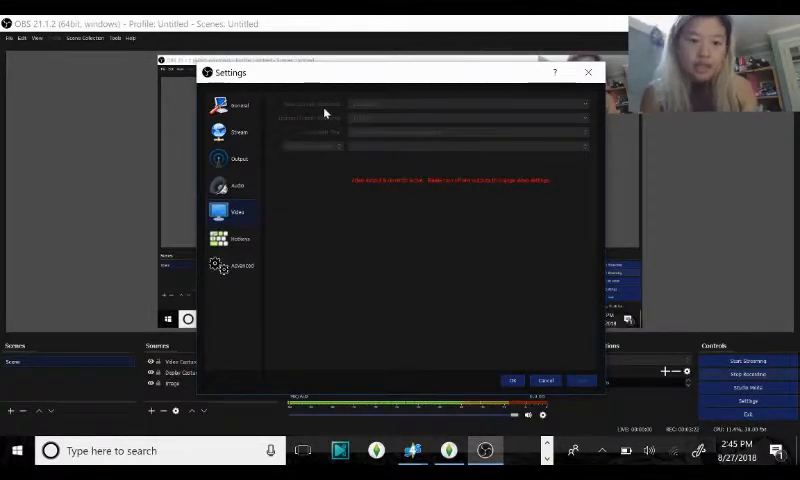
{"action": "mouse_move", "coordinate": [352, 124]}
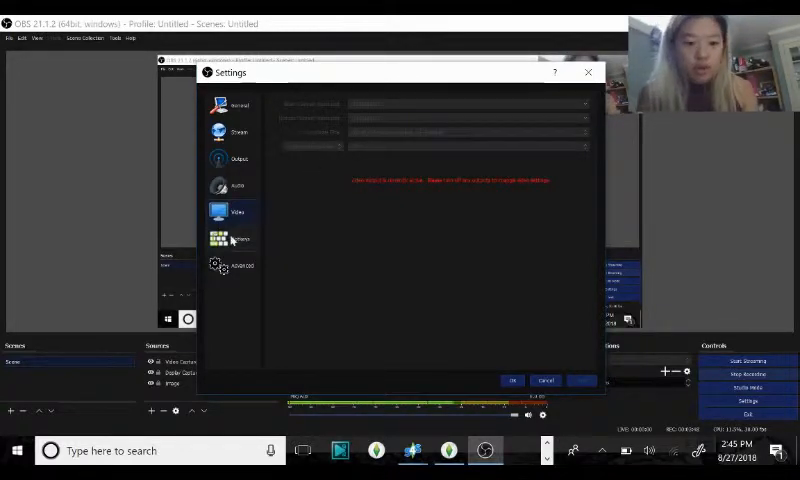
Browse Hotkeys, then scroll Advanced settings to stream delay and automatic reconnect options.
{"action": "left_click", "coordinate": [240, 238]}
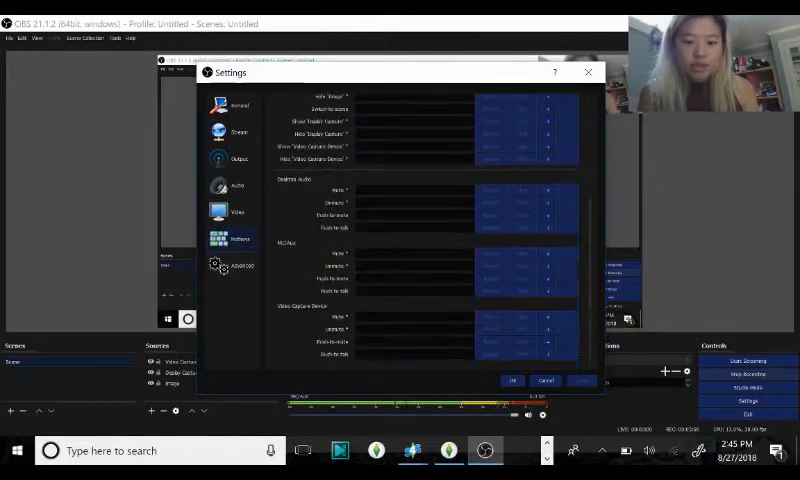
{"action": "scroll", "scroll_direction": "up", "scroll_amount": 3}
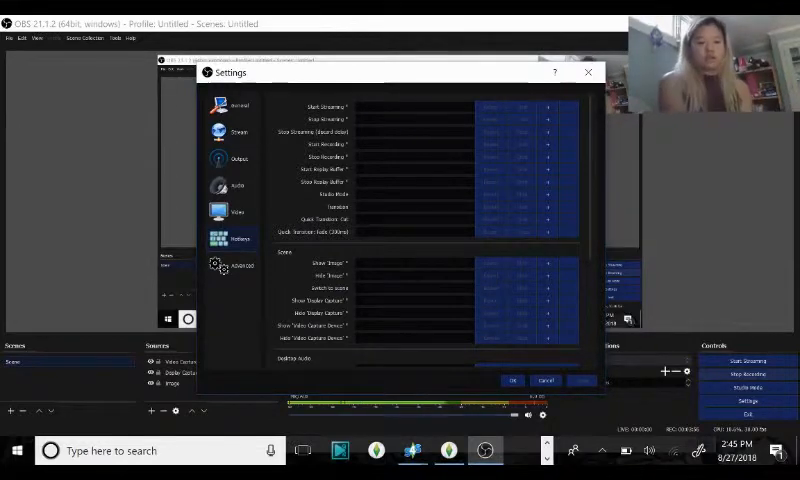
{"action": "left_click", "coordinate": [237, 267]}
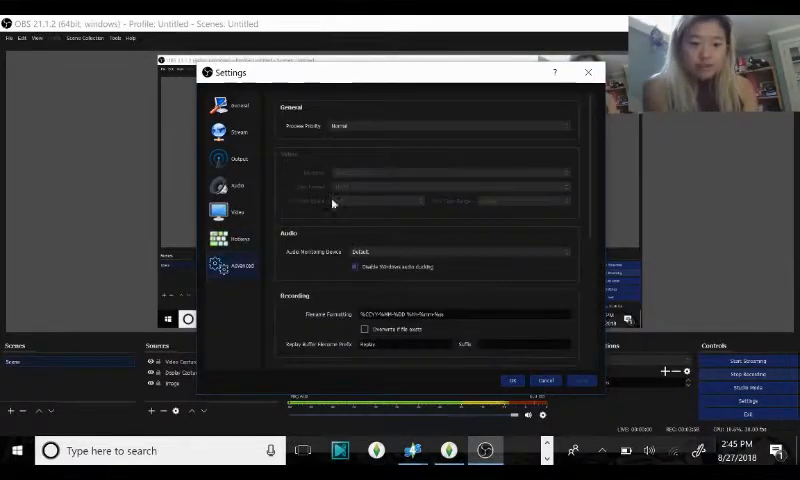
{"action": "mouse_move", "coordinate": [328, 246]}
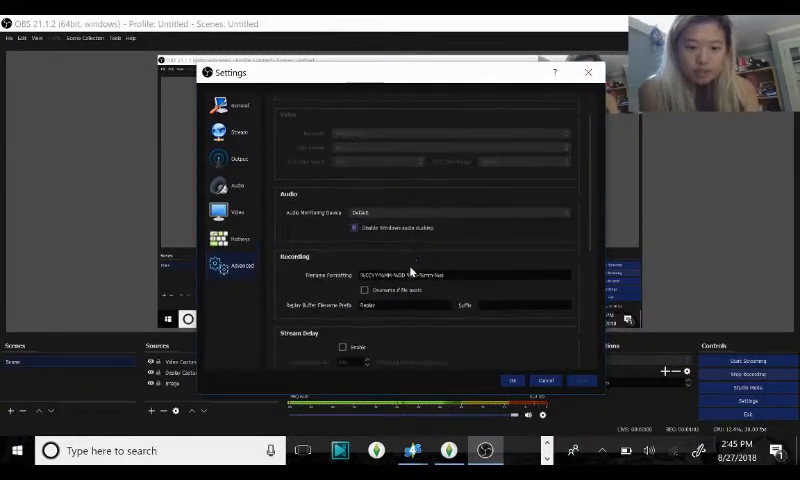
{"action": "scroll", "scroll_direction": "down", "scroll_amount": 3}
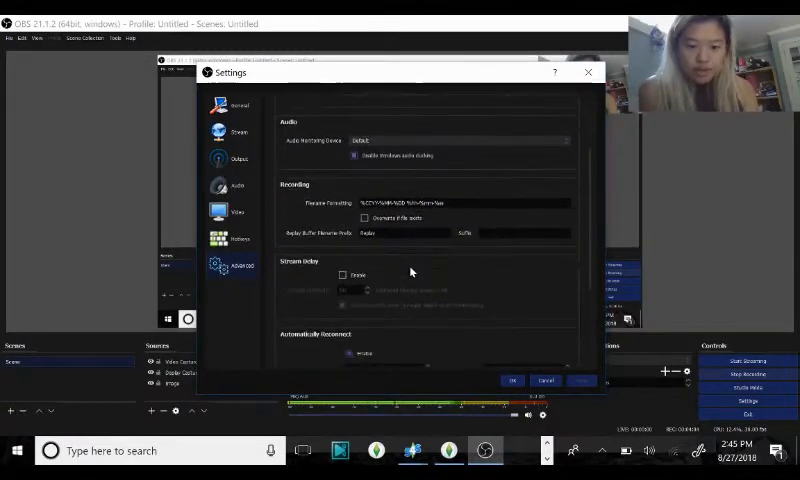
{"action": "scroll", "scroll_direction": "down", "scroll_amount": 3}
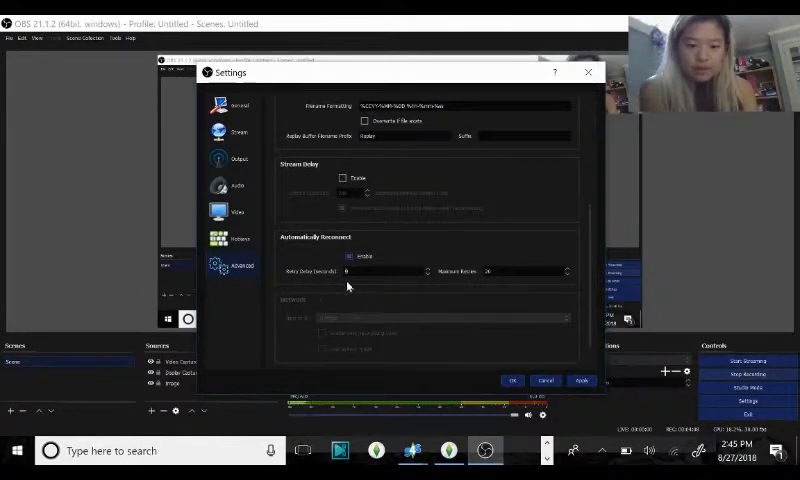
{"action": "mouse_move", "coordinate": [427, 271]}
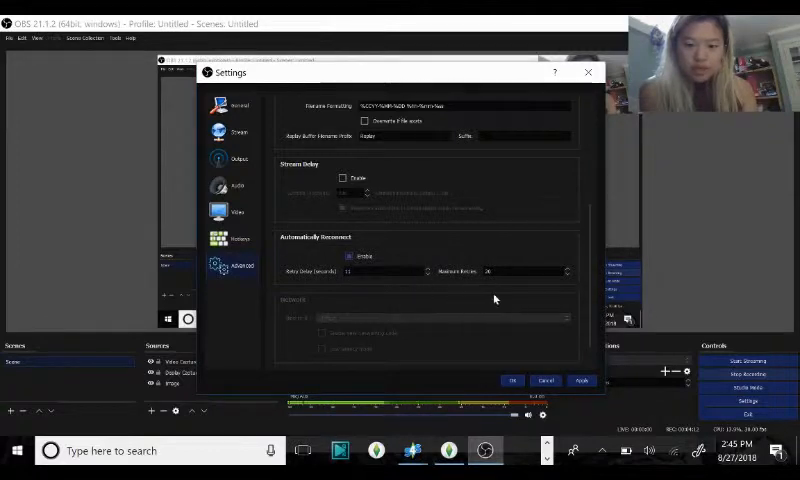
{"action": "mouse_move", "coordinate": [376, 292]}
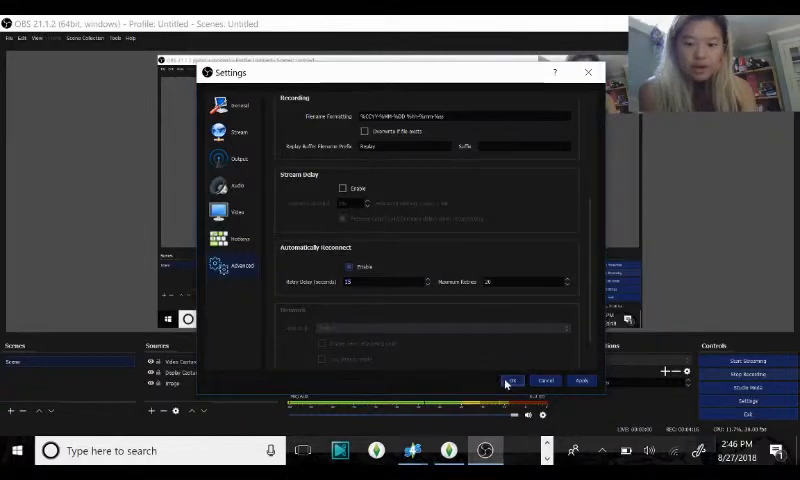
Save and close Settings with the reconnect retry delay at 15.
{"action": "left_click", "coordinate": [512, 381]}
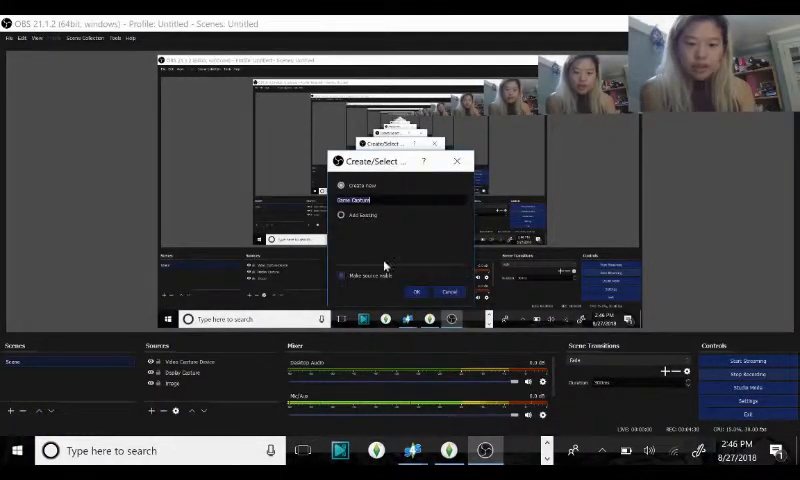
Set Game Capture to 'Capture specific window' targeting the TS4_x64.exe Sims 4 window.
{"action": "left_click", "coordinate": [415, 292]}
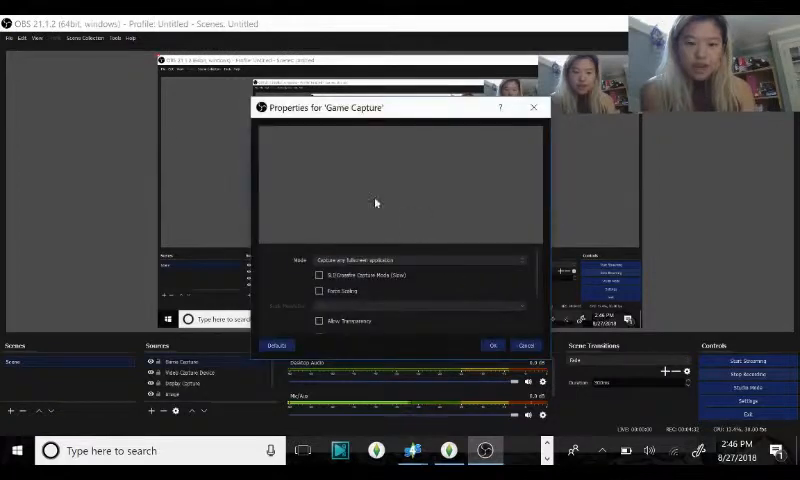
{"action": "mouse_move", "coordinate": [364, 258]}
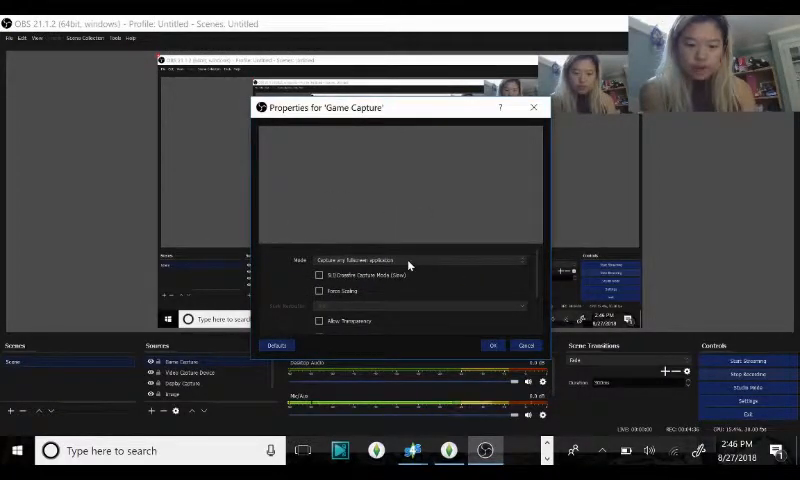
{"action": "left_click", "coordinate": [422, 260]}
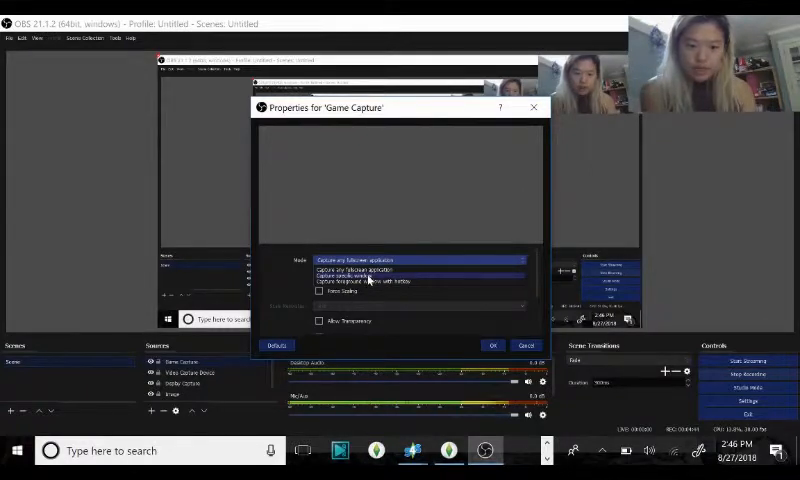
{"action": "left_click", "coordinate": [370, 275]}
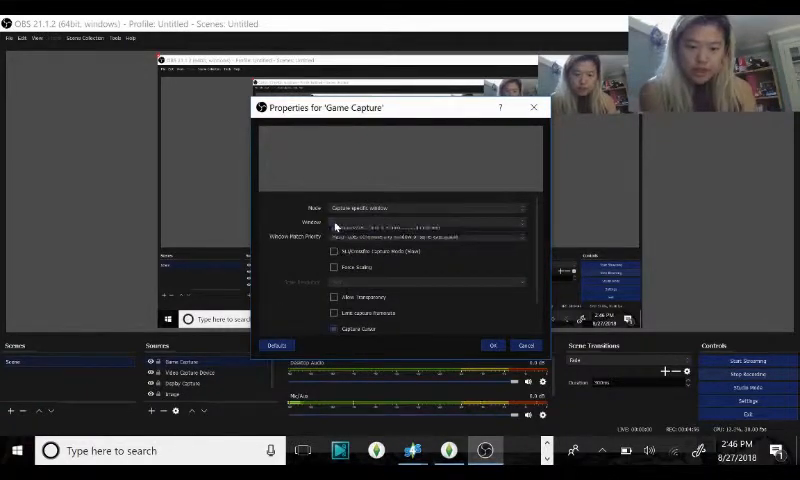
{"action": "left_click", "coordinate": [427, 222]}
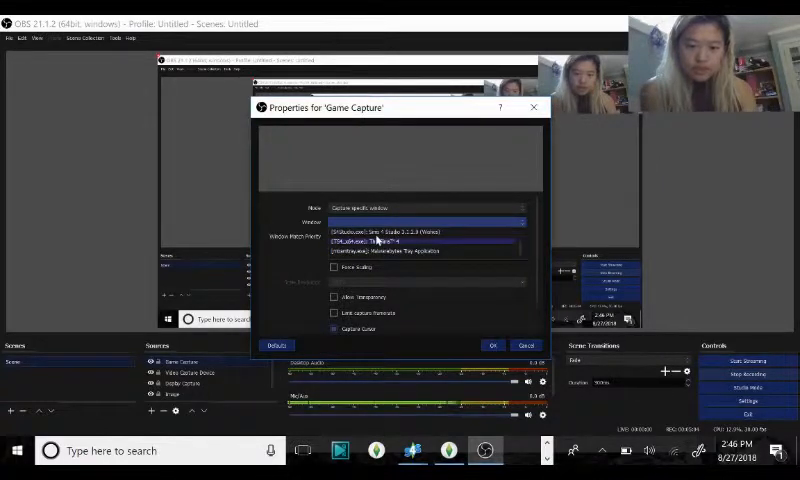
{"action": "left_click", "coordinate": [430, 236]}
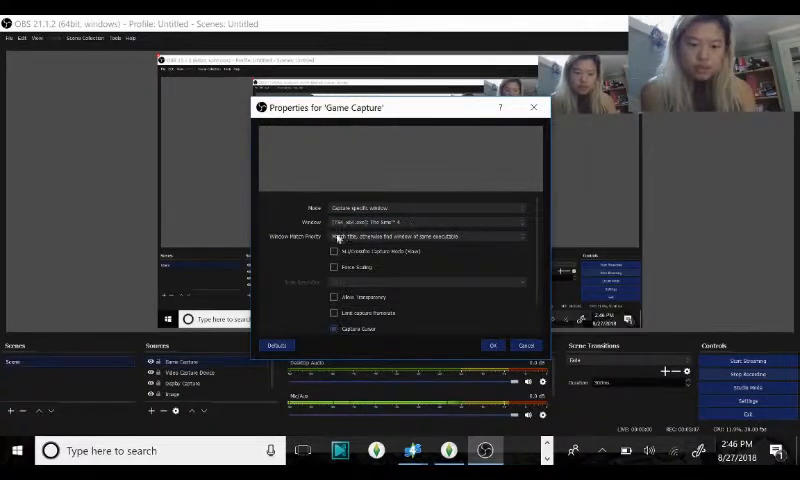
{"action": "left_click", "coordinate": [492, 345]}
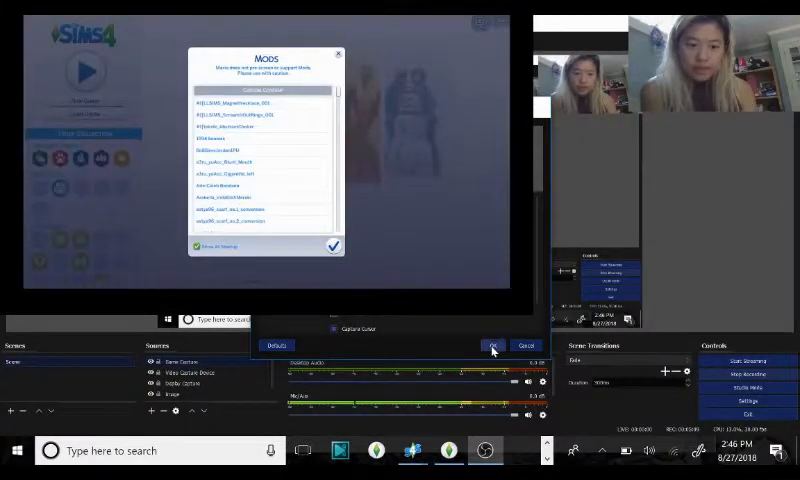
Confirm the Game Capture properties and select Game Capture in the Sources list.
{"action": "left_click", "coordinate": [490, 349]}
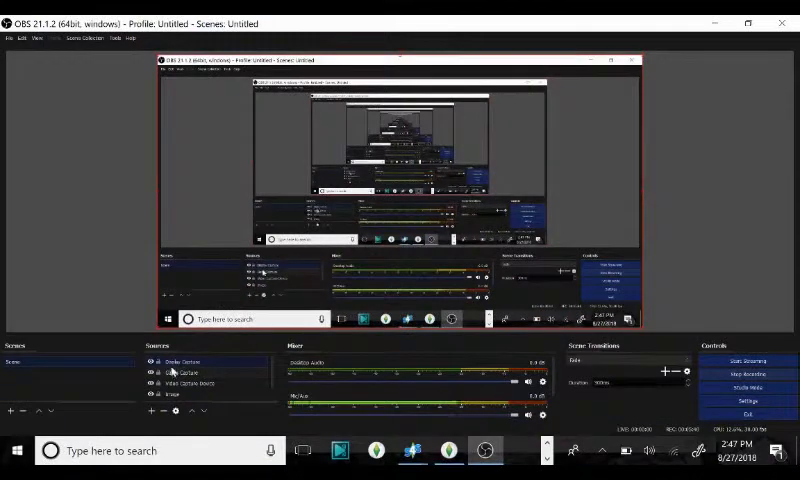
{"action": "left_click", "coordinate": [185, 373]}
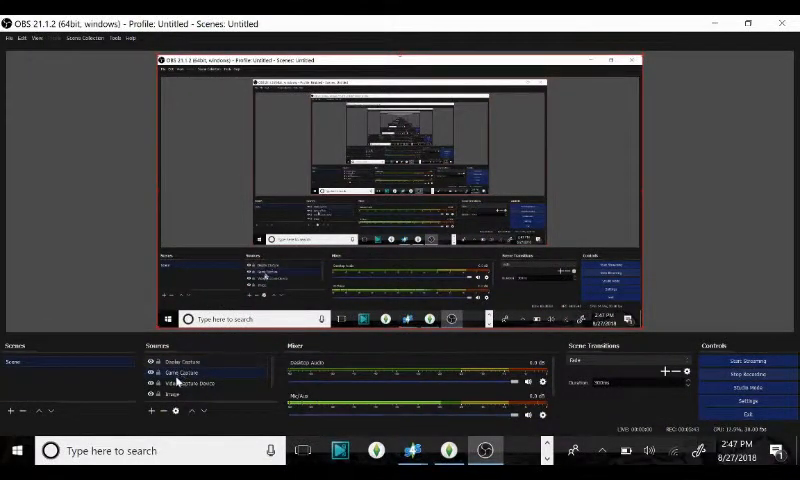